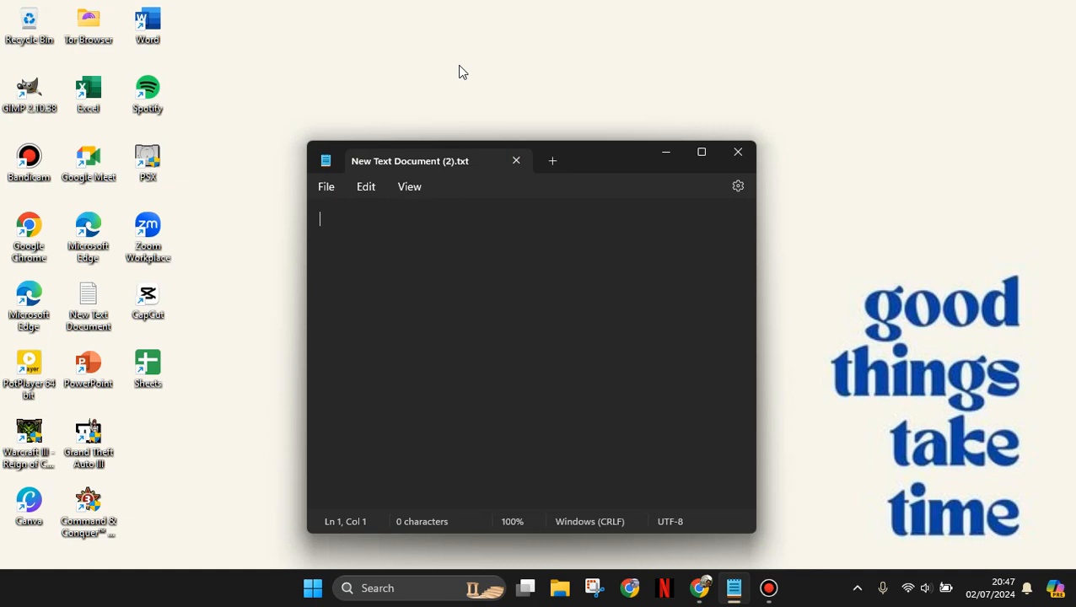
Remove the stray slash typed into the empty Notepad note
type("/")
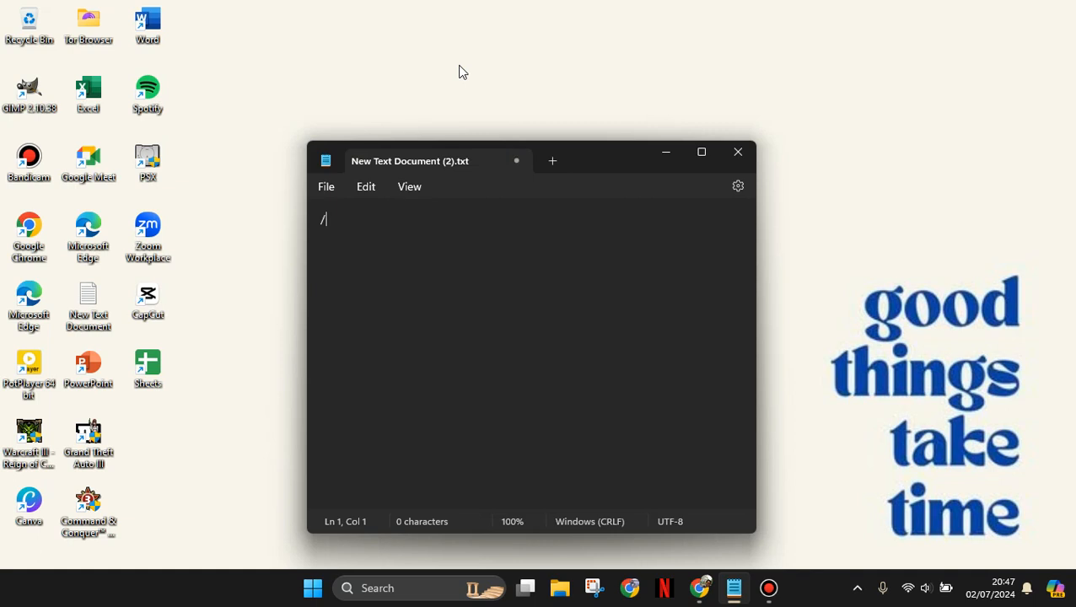
key("Backspace")
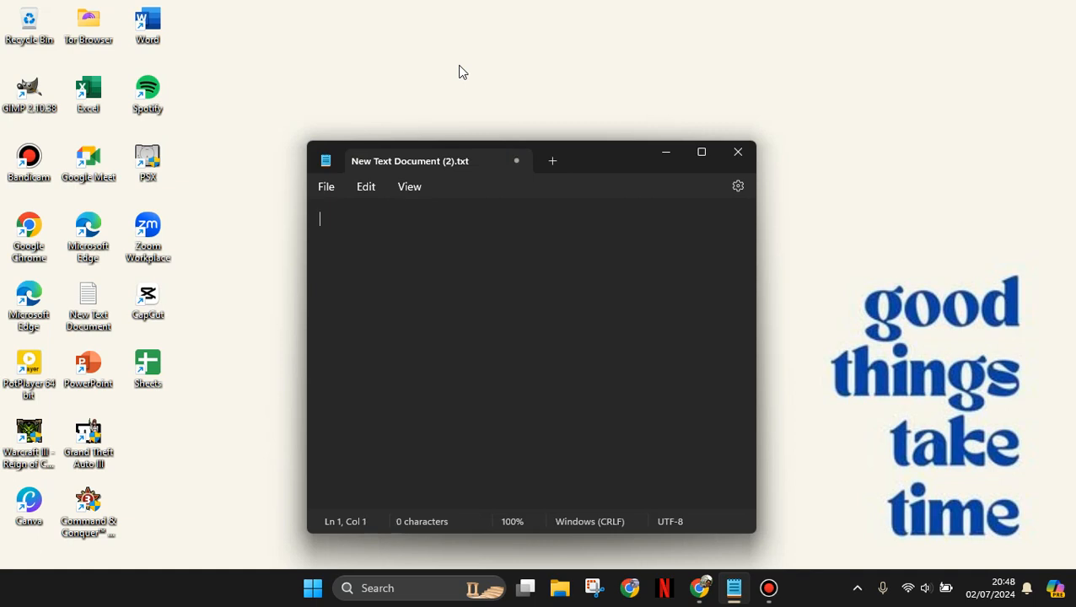
mouse_move(409, 588)
type("on-Screen Keyboard")
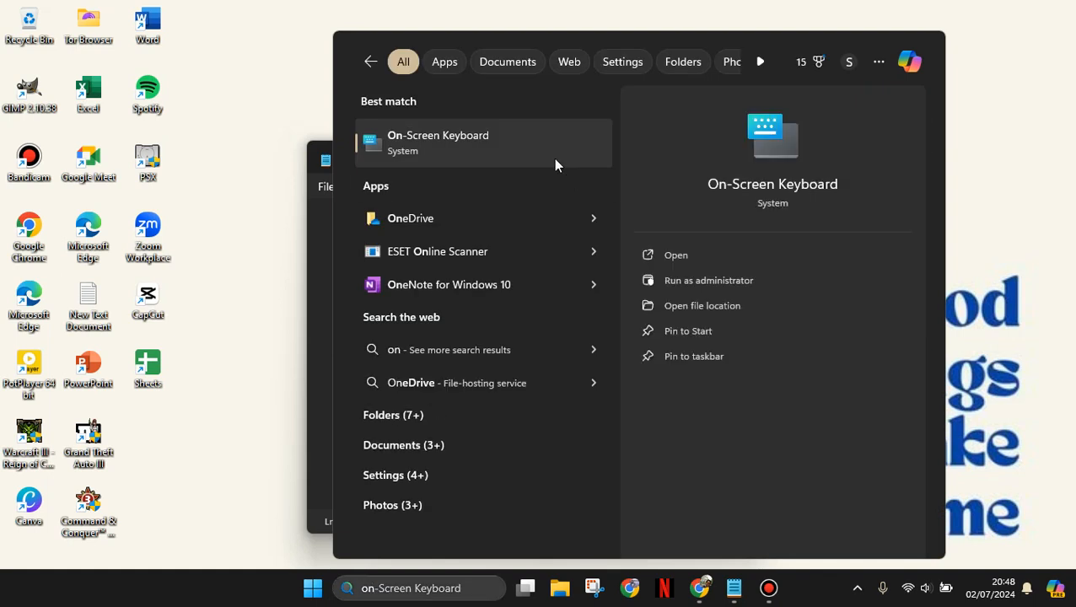
Launch the On-Screen Keyboard and tap its keys to type 'sdgjjfdg' into the note
left_click(675, 255)
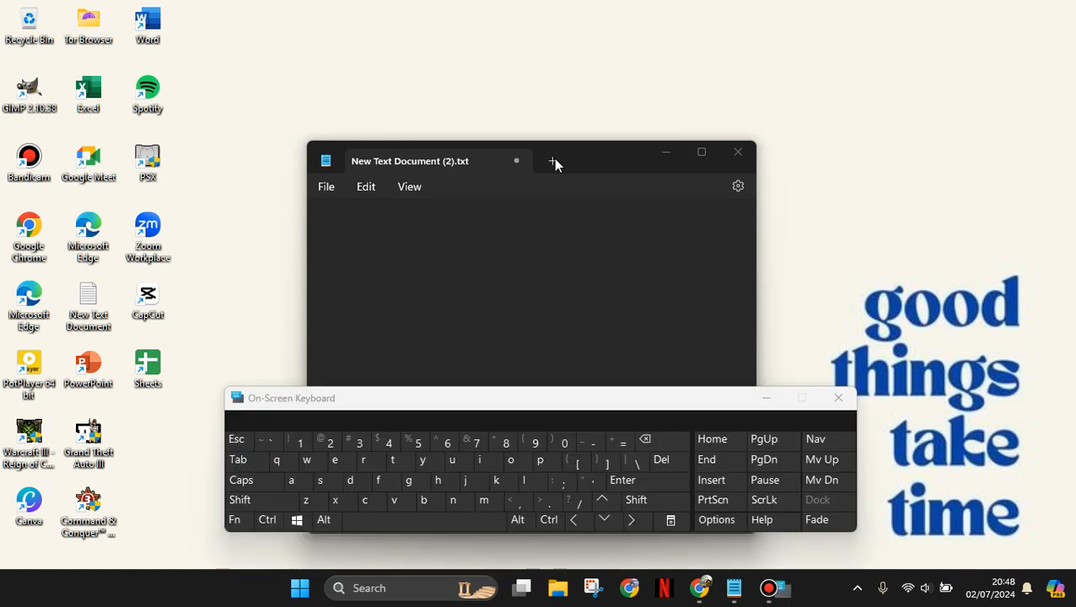
left_click(350, 480)
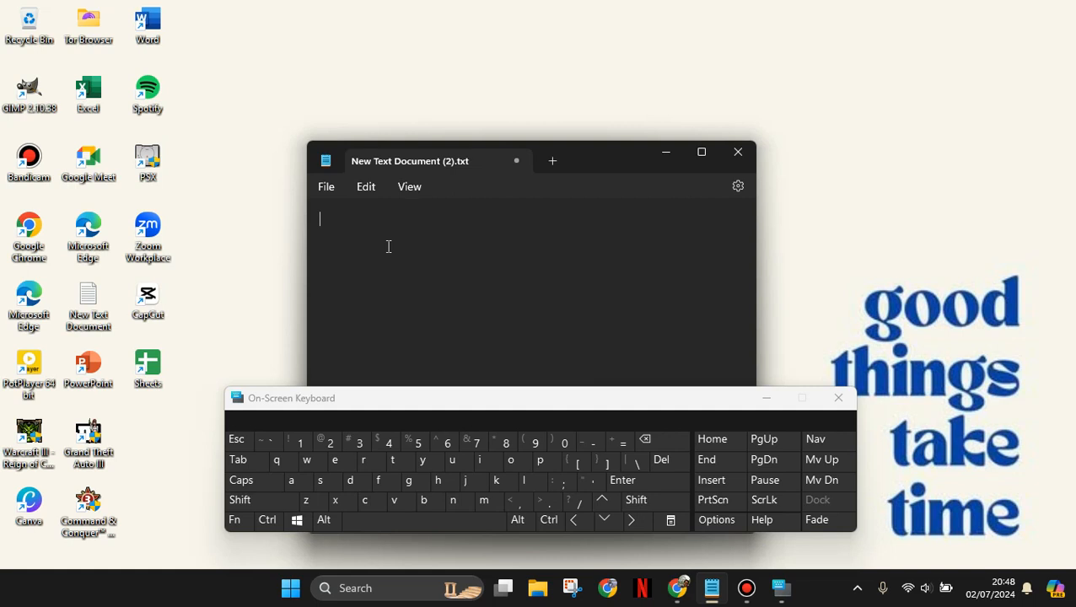
left_click(349, 481)
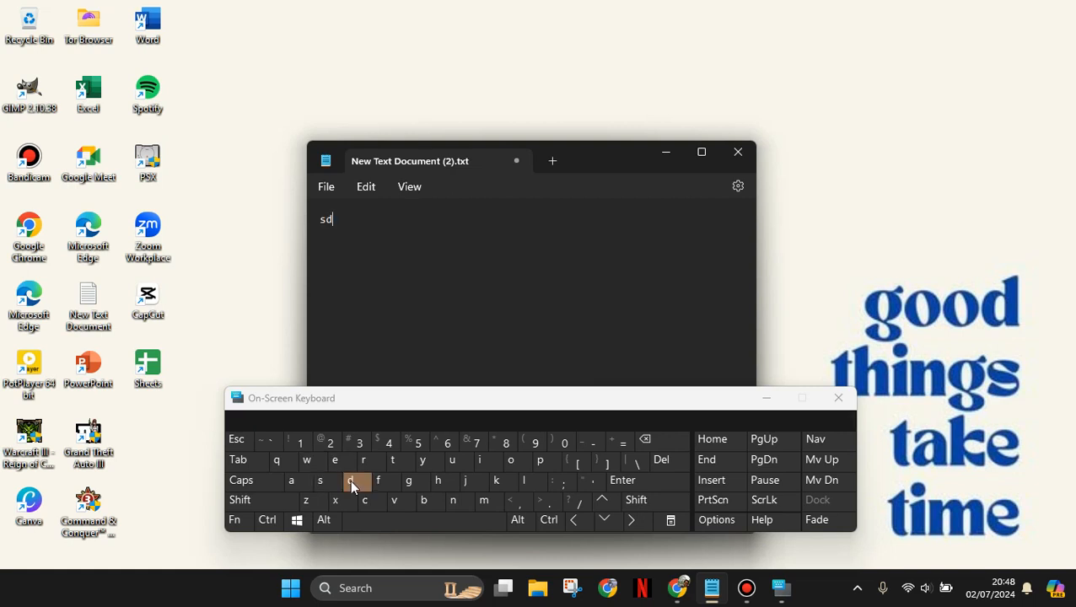
left_click(408, 480)
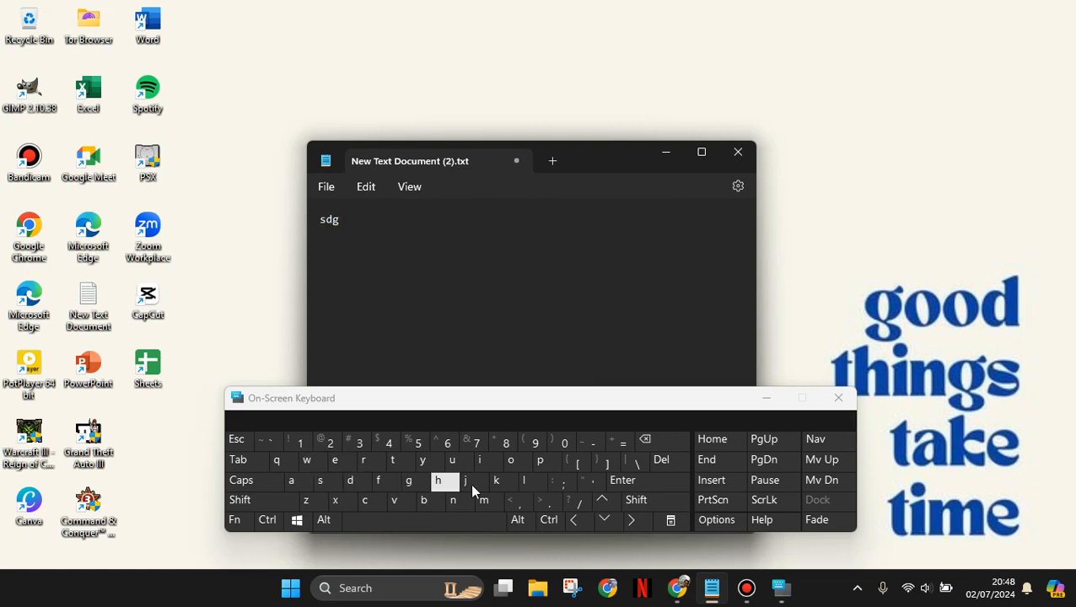
left_click(465, 480)
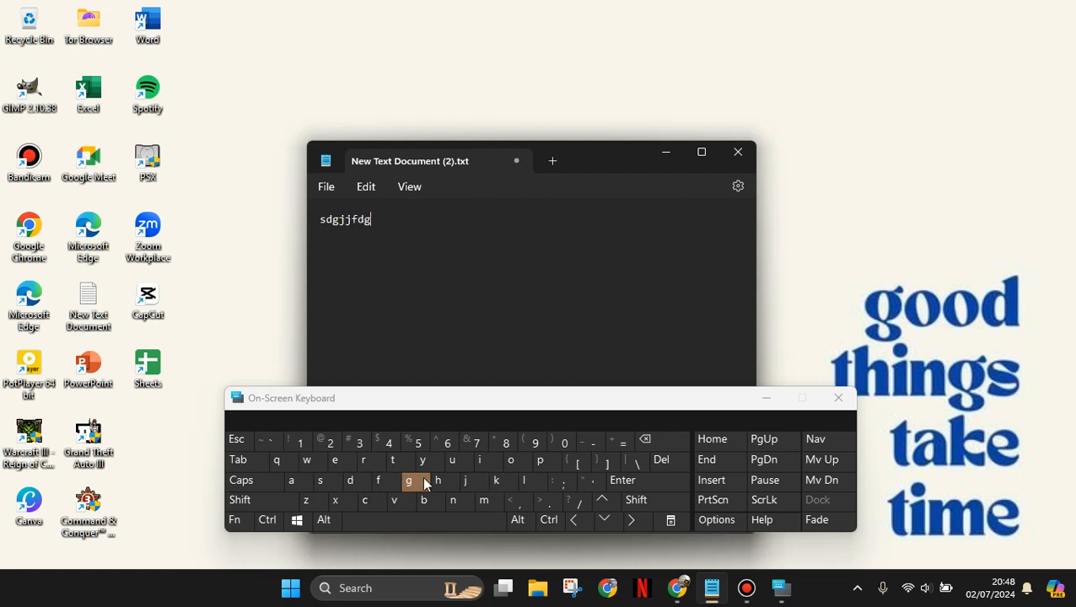
mouse_move(753, 480)
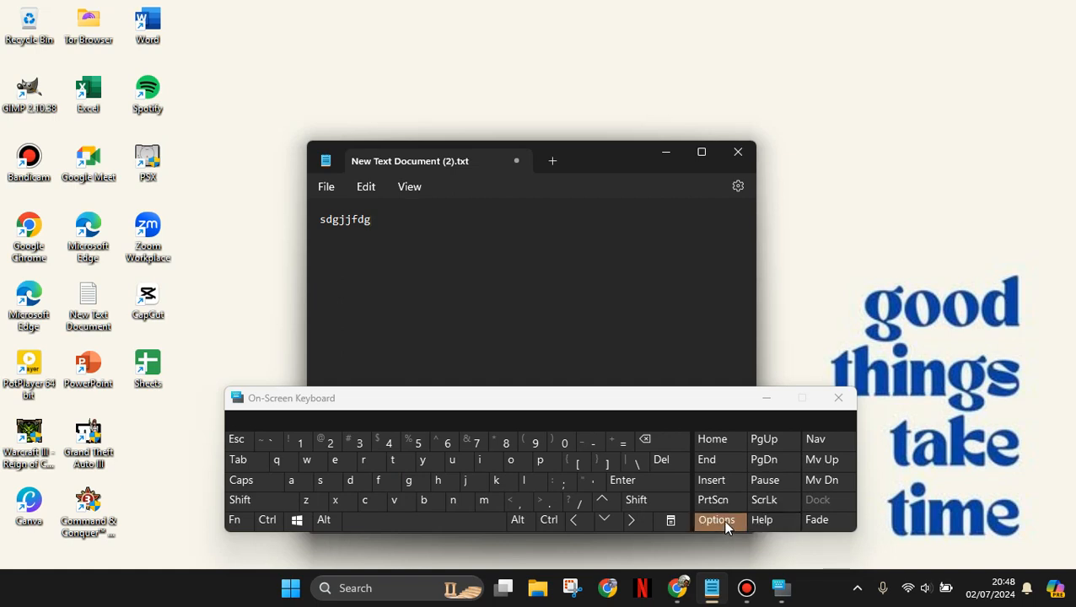
left_click(717, 520)
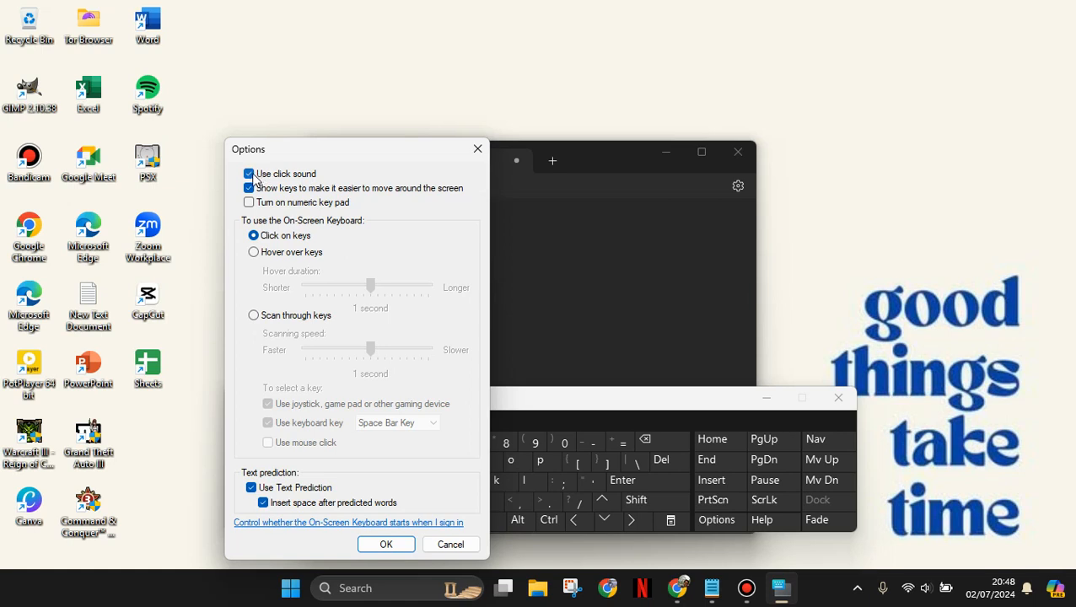
left_click(249, 173)
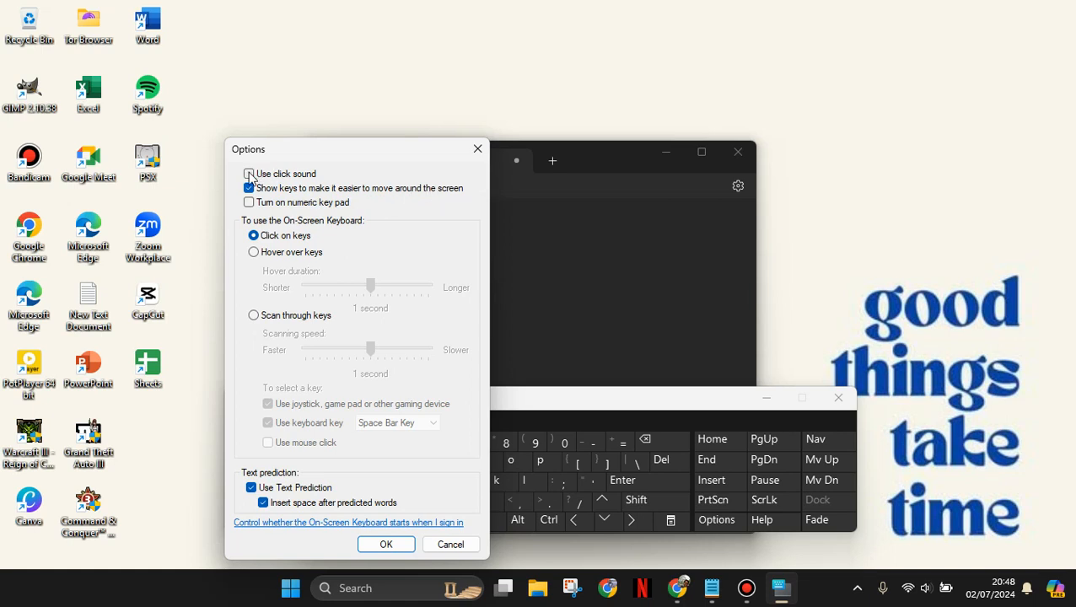
left_click(249, 173)
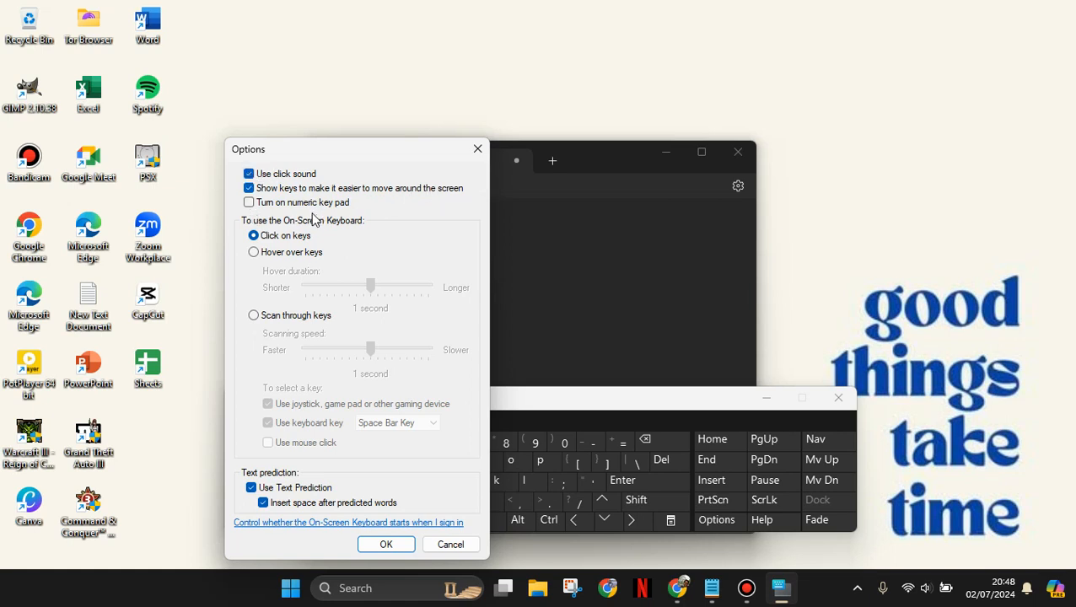
mouse_move(322, 250)
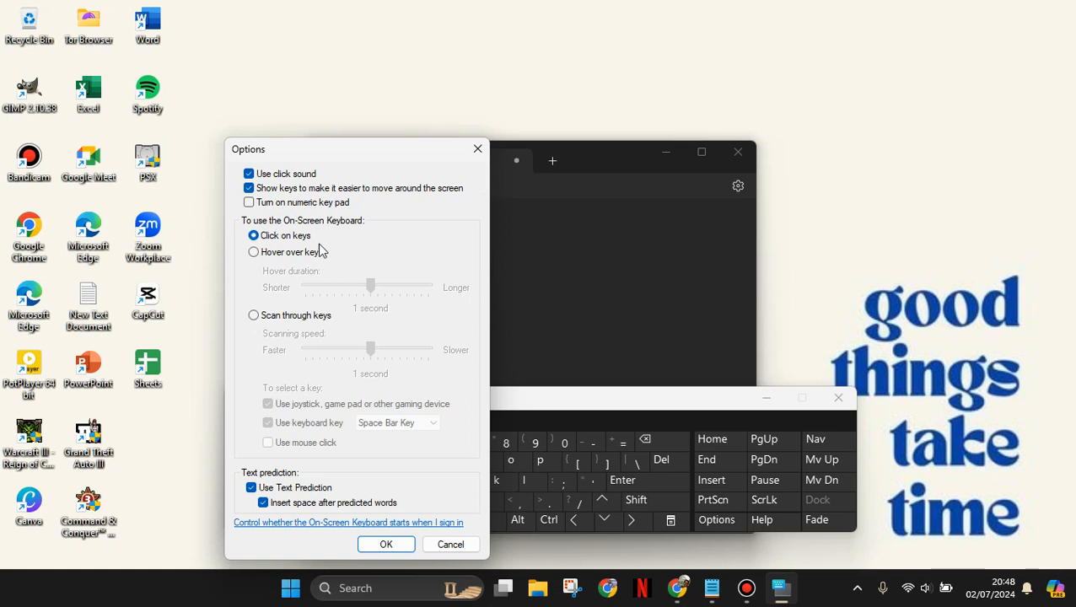
mouse_move(268, 255)
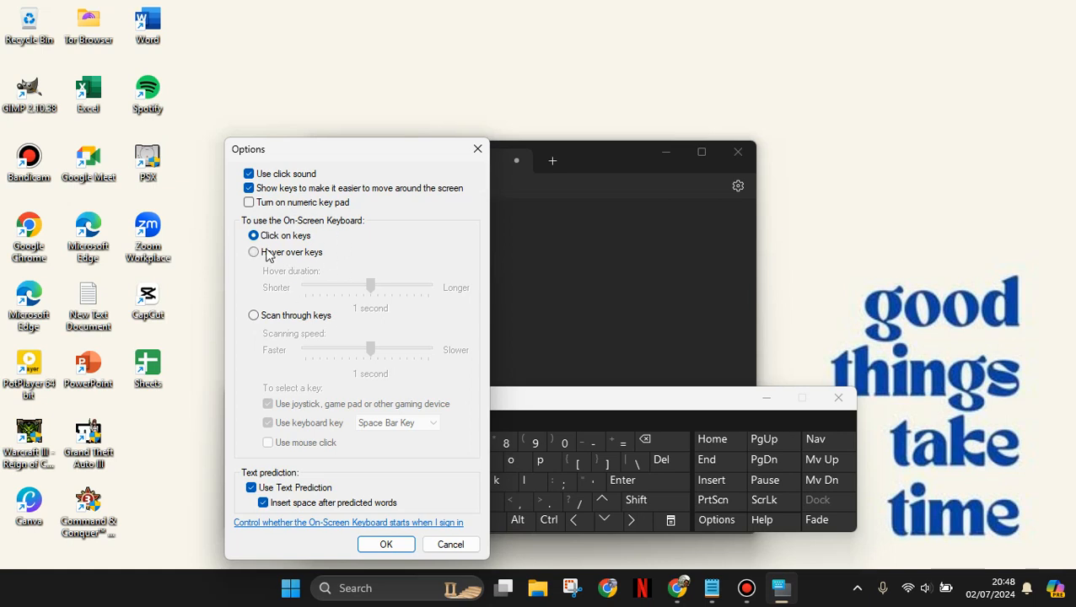
left_click(254, 252)
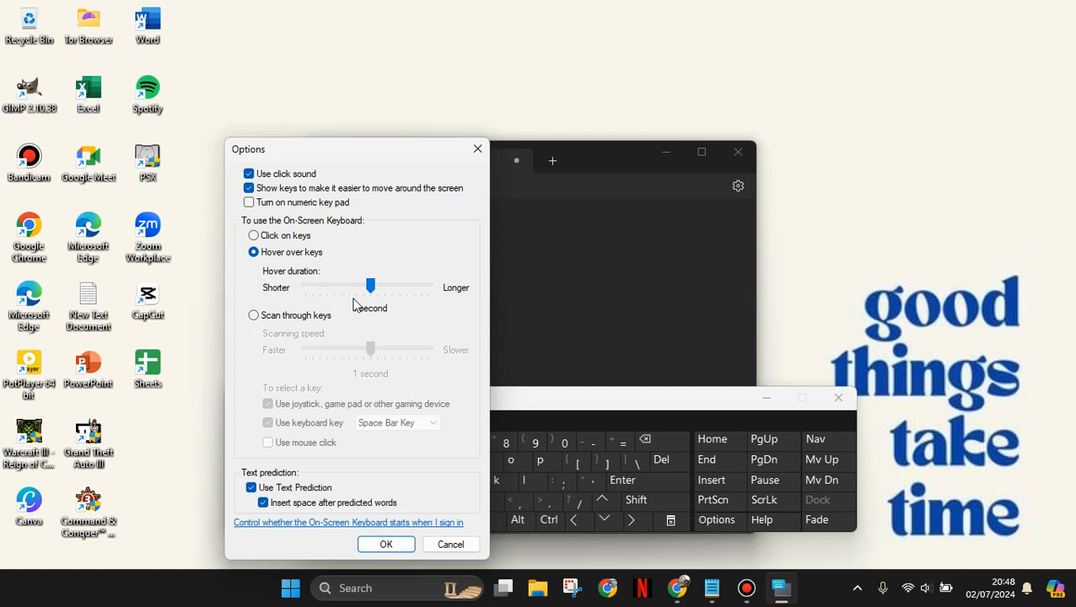
mouse_move(328, 356)
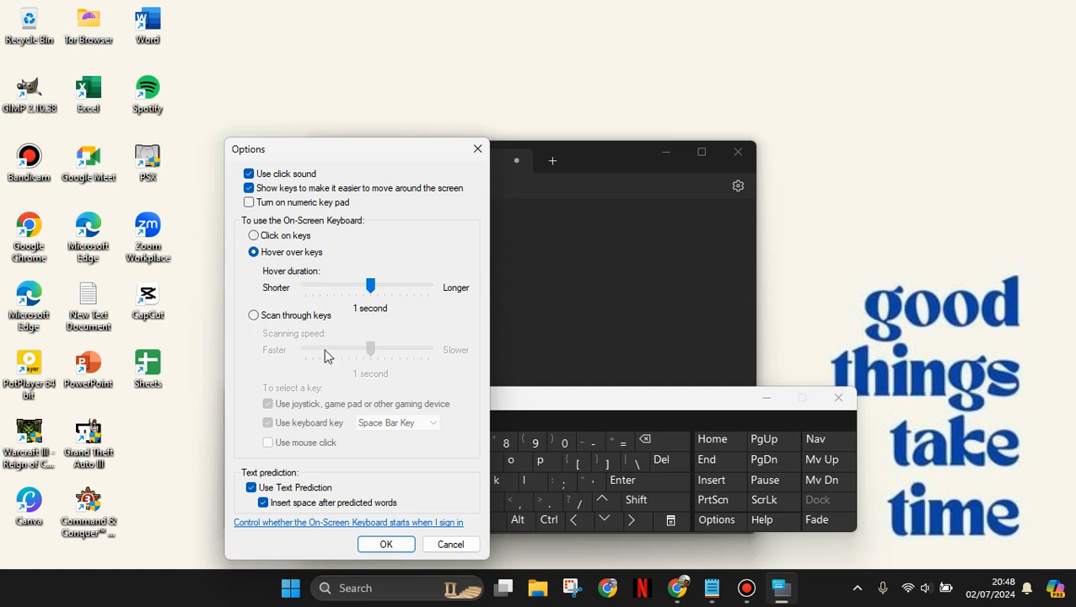
mouse_move(269, 226)
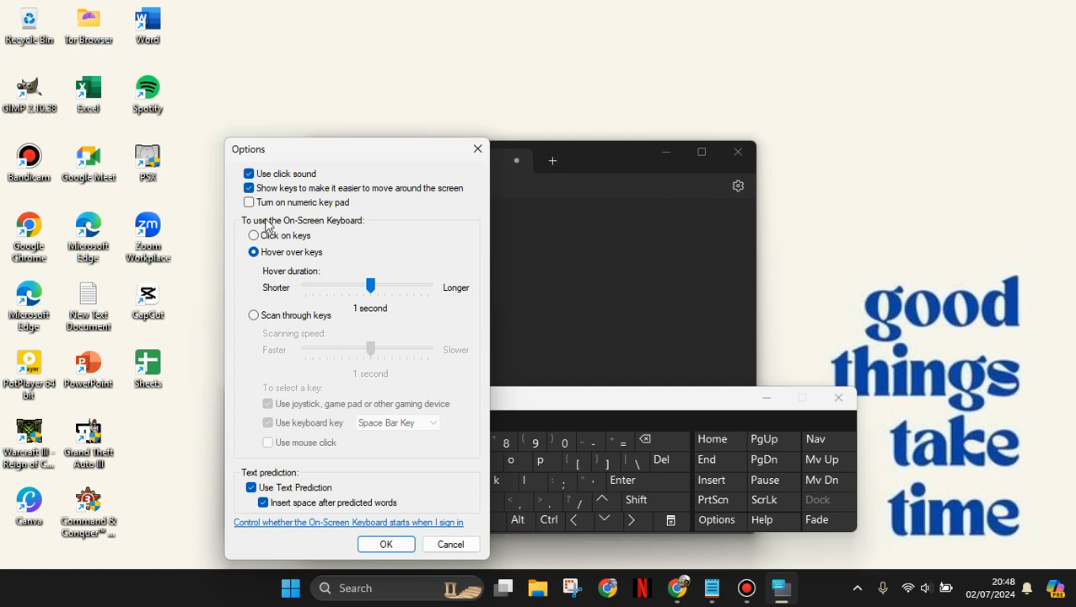
left_click(254, 235)
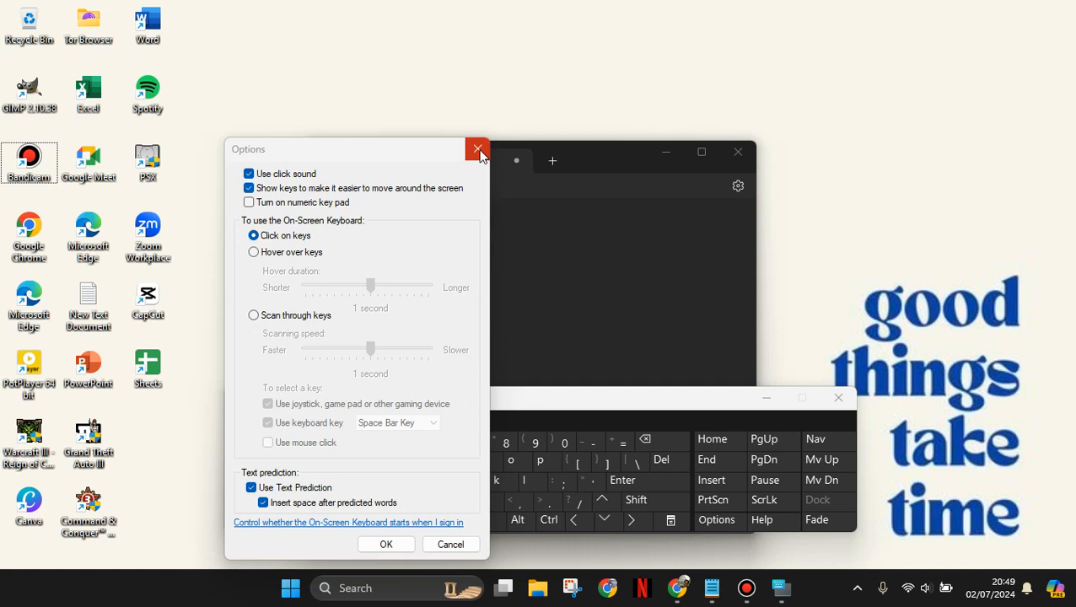
left_click(477, 149)
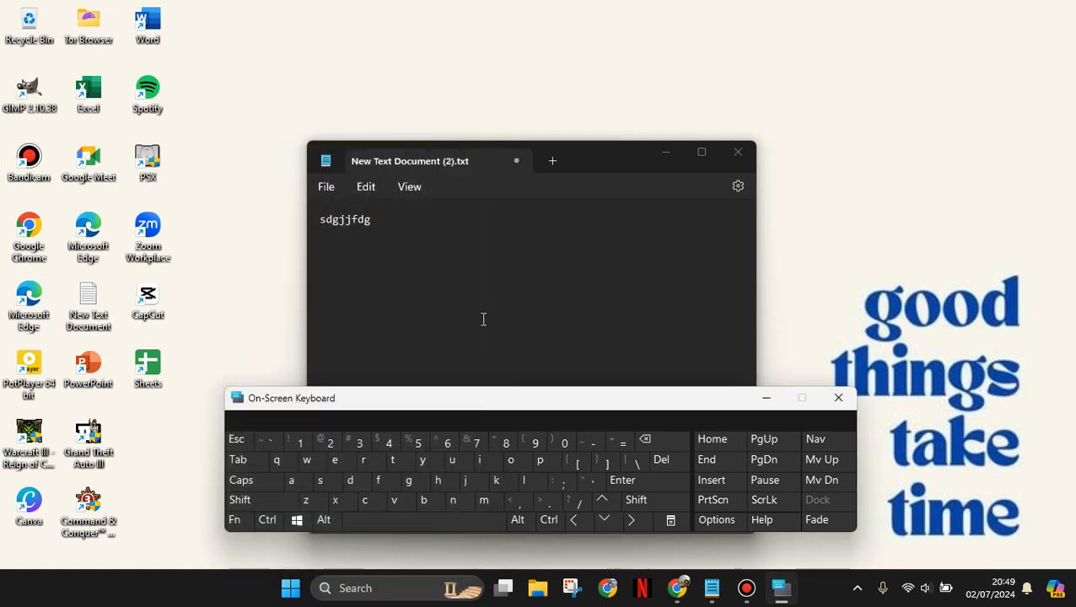